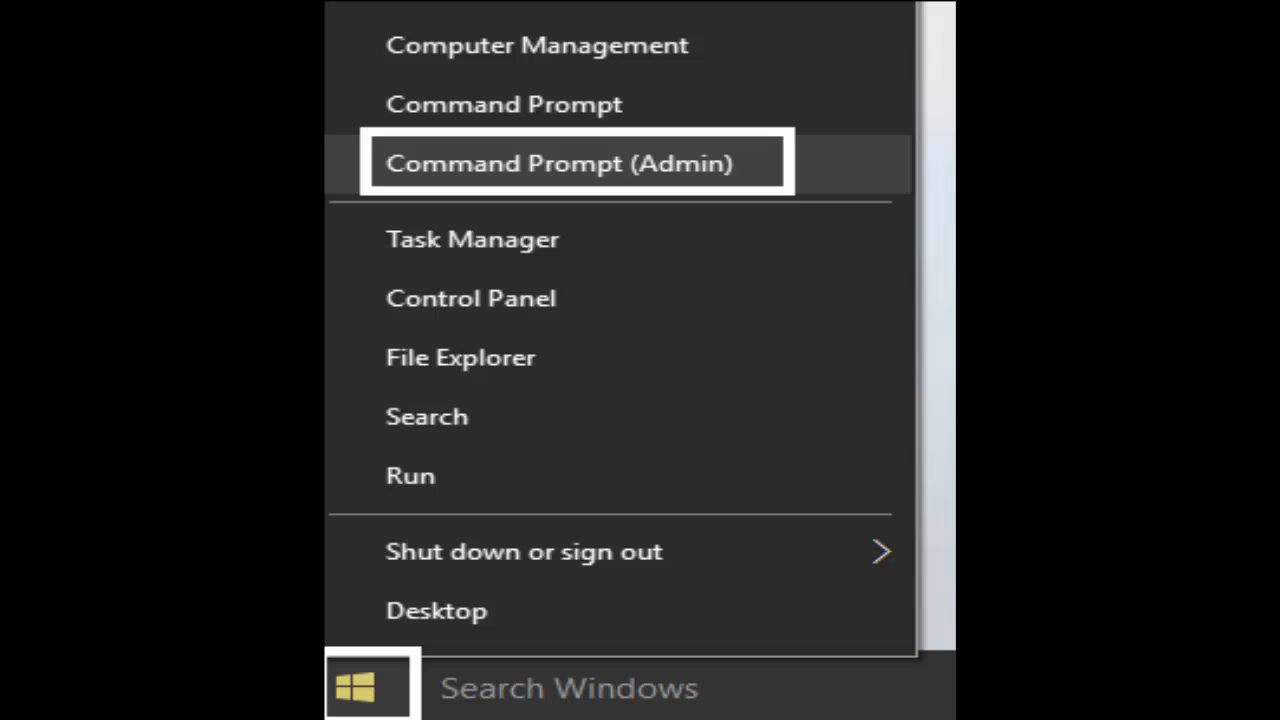
Start an administrator Command Prompt from the Win+X menu.
{"action": "left_click", "coordinate": [560, 164]}
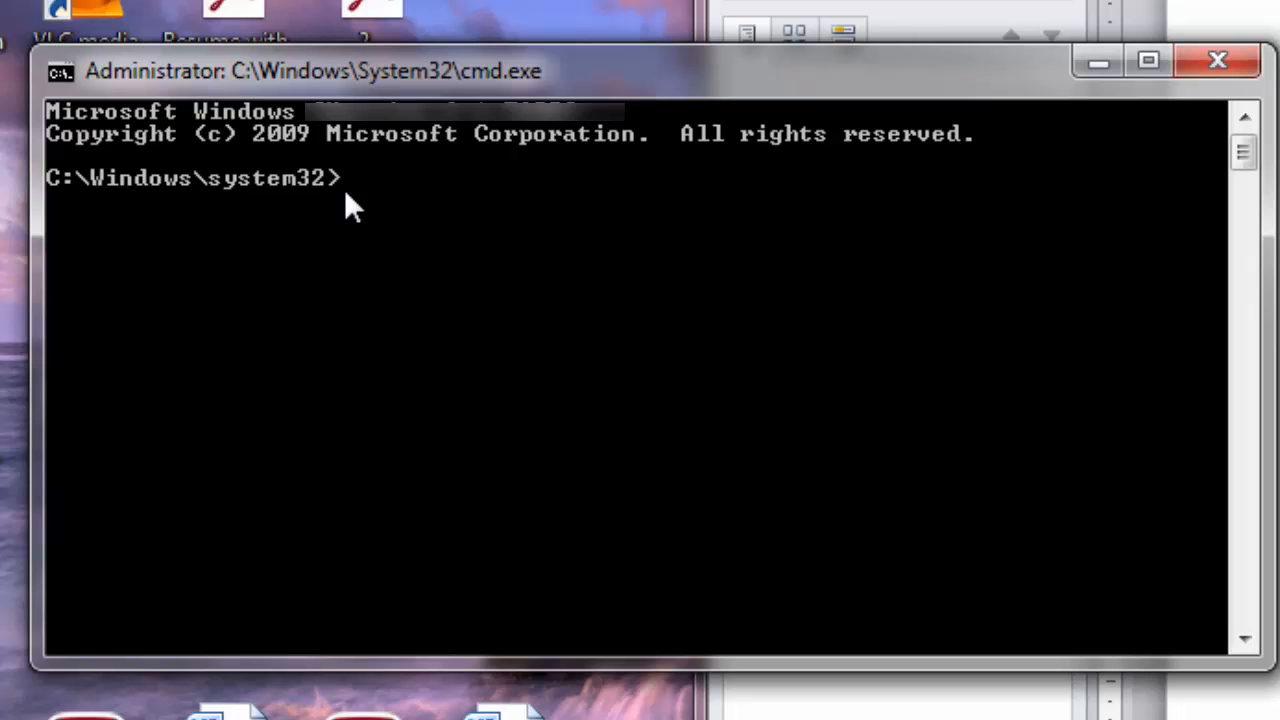
Run netsh winsock reset to restore the Winsock catalog.
{"action": "type", "text": "net"}
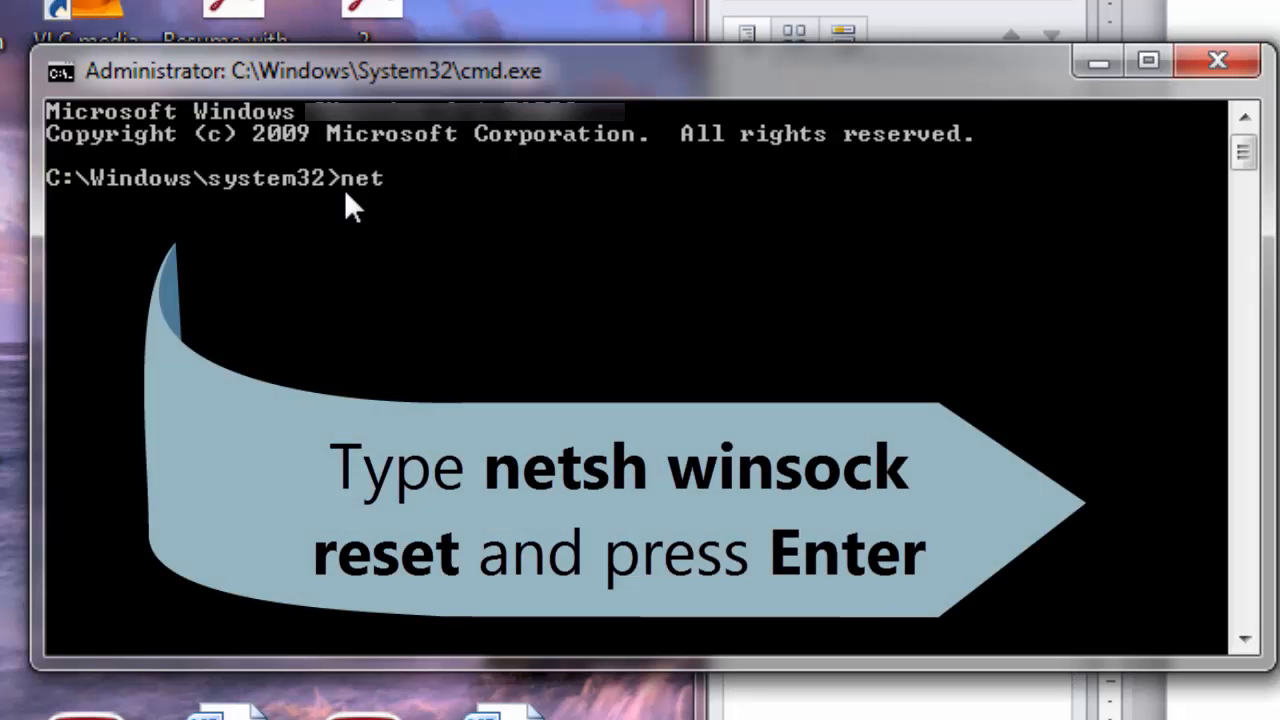
{"action": "type", "text": "sh"}
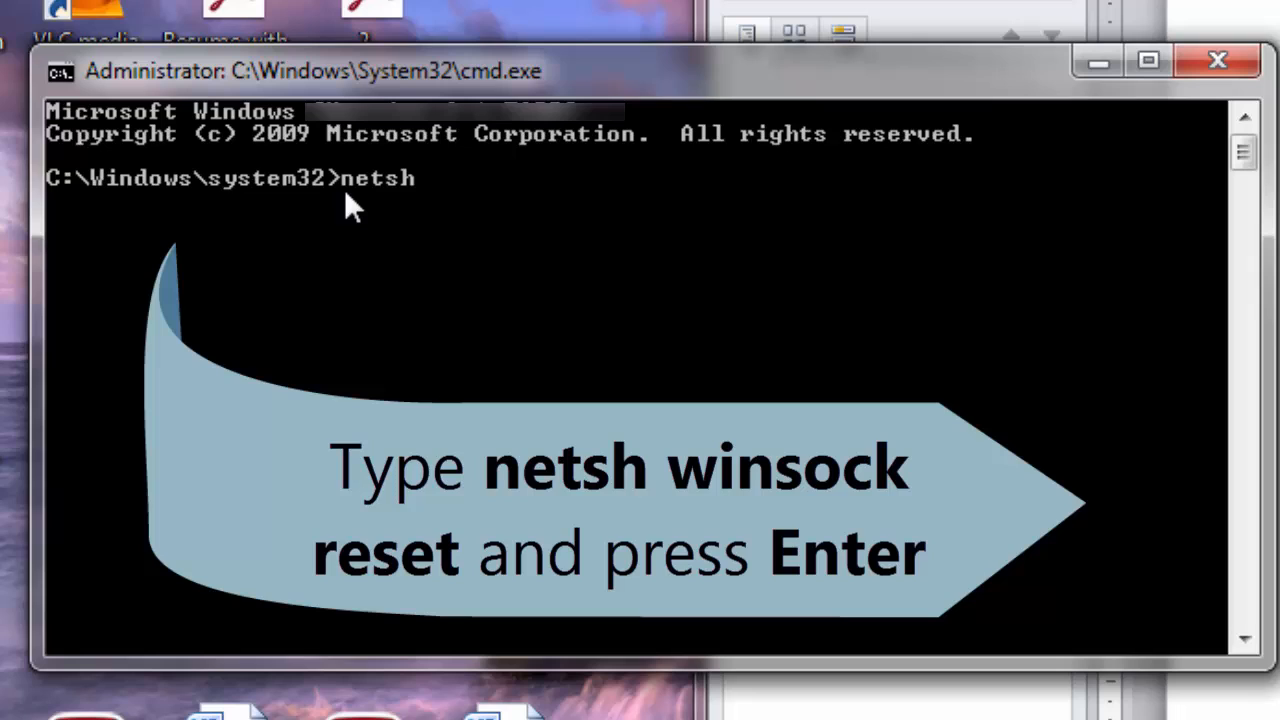
{"action": "type", "text": "wi"}
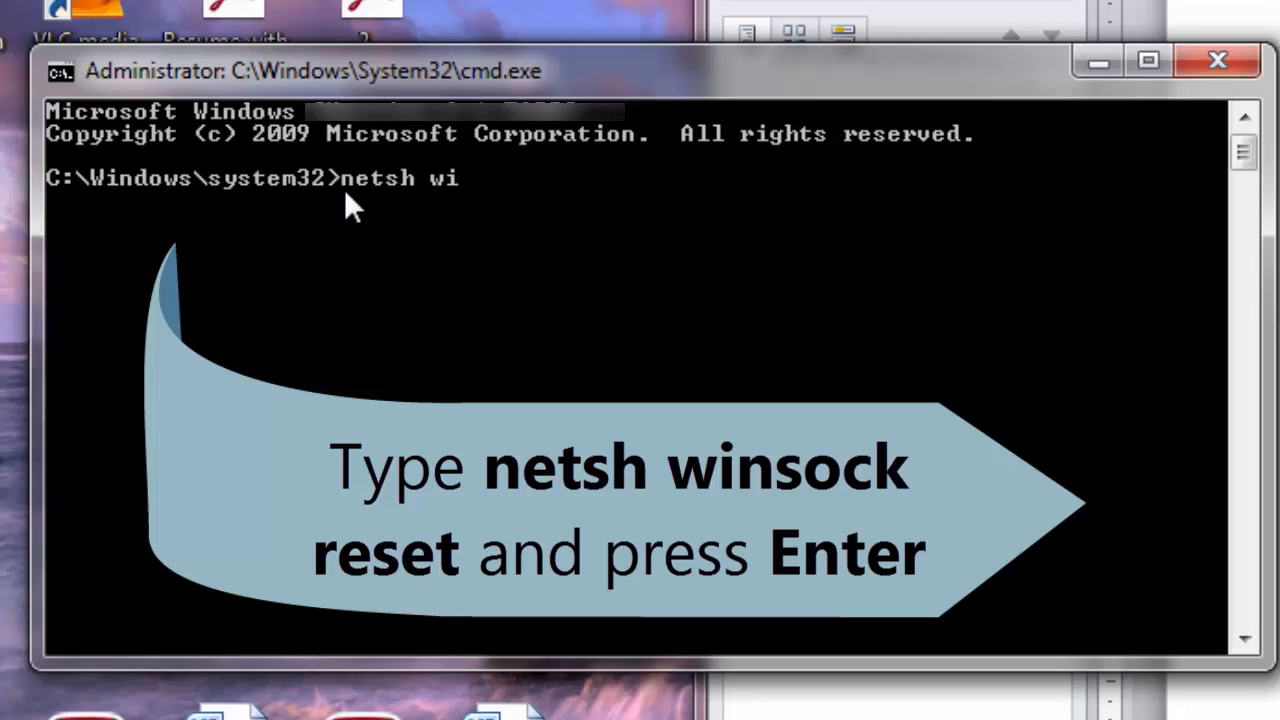
{"action": "type", "text": "nsoc"}
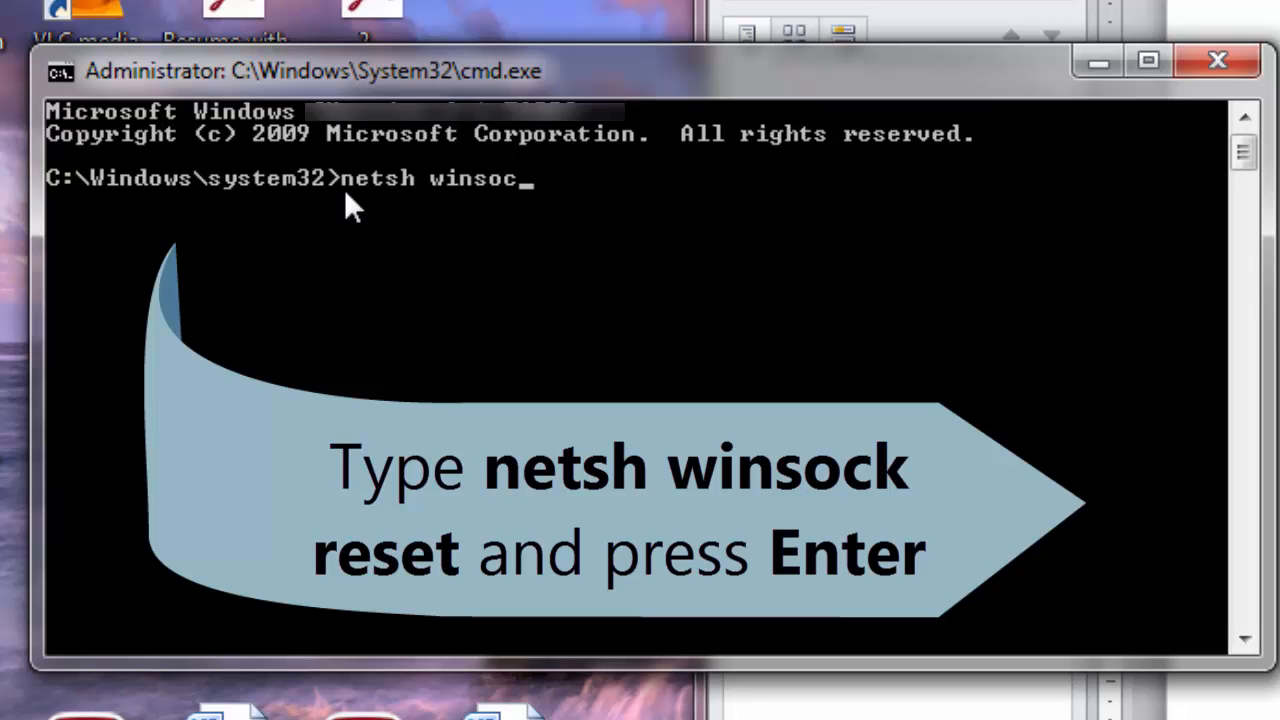
{"action": "type", "text": "k"}
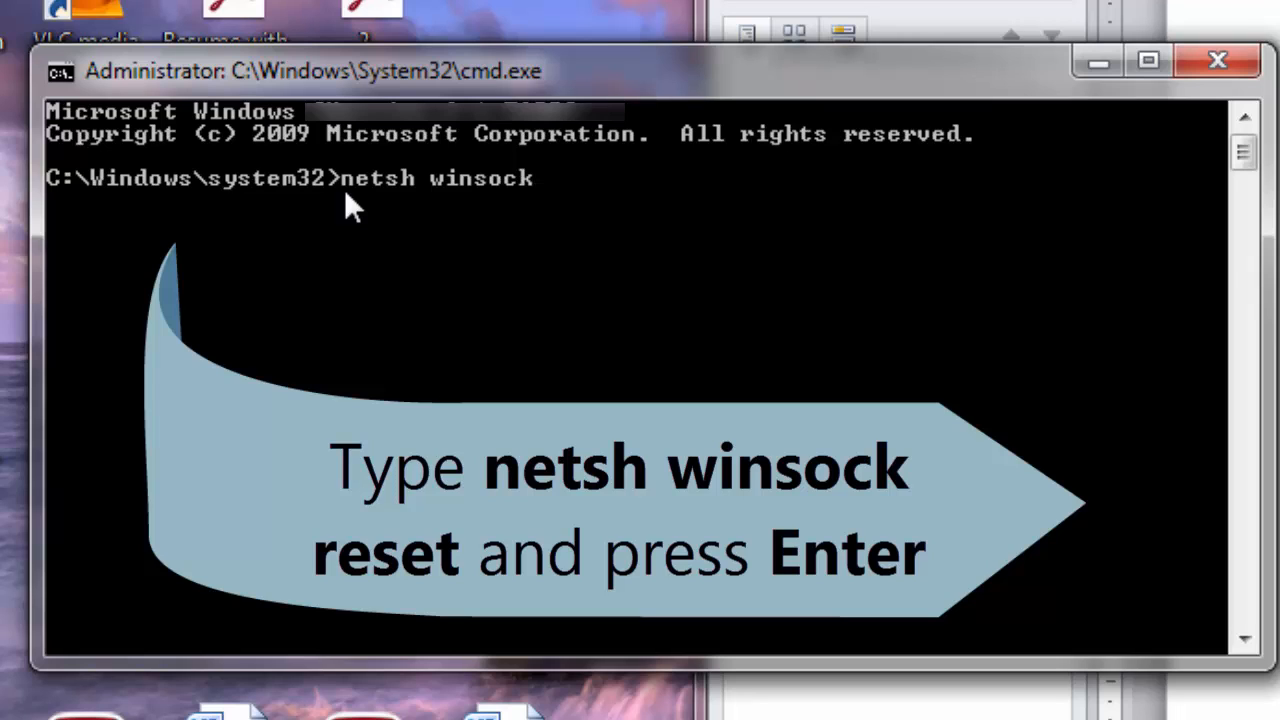
{"action": "type", "text": "reset"}
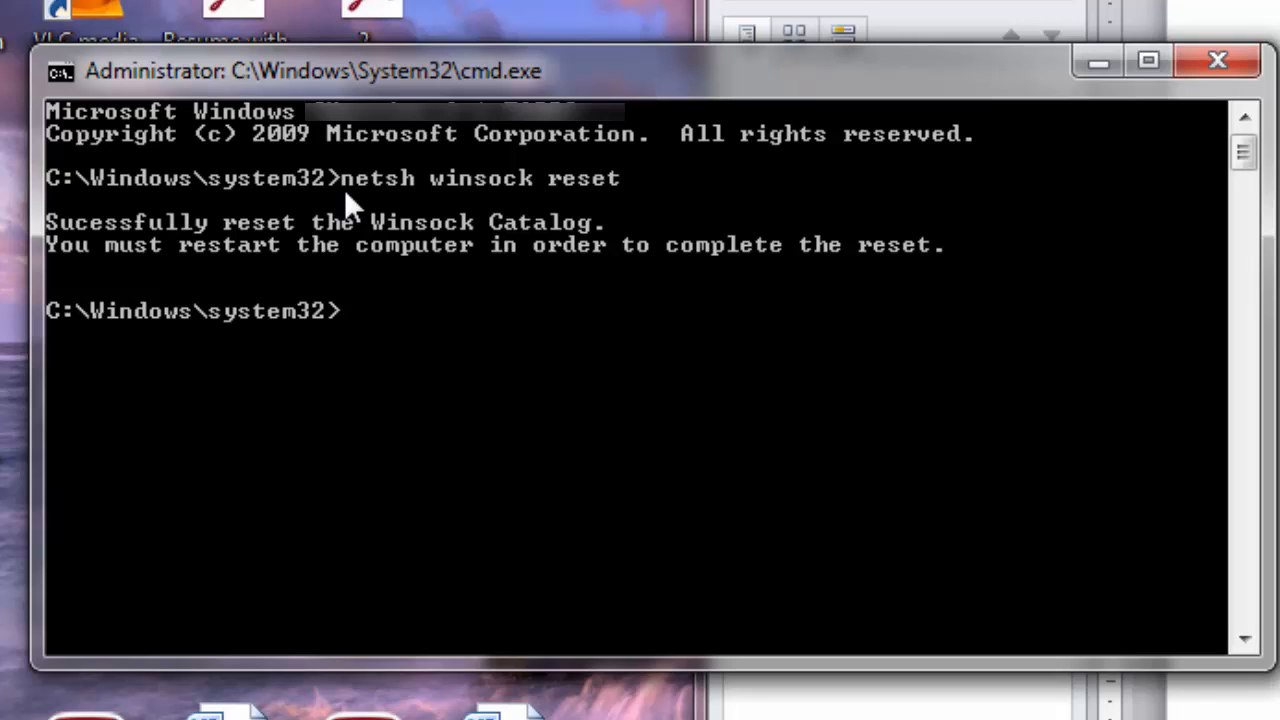
{"action": "mouse_move", "coordinate": [358, 336]}
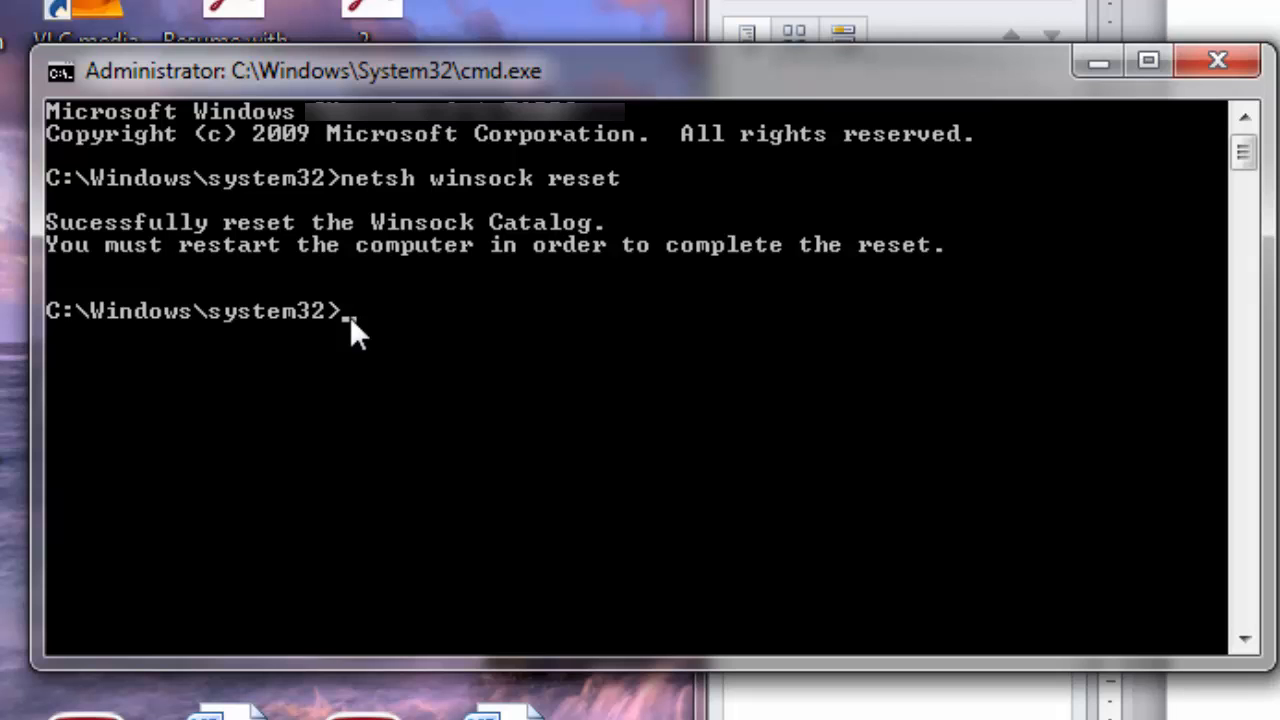
Run netsh int ip reset to reset the TCP/IP interface settings.
{"action": "type", "text": "netsh i"}
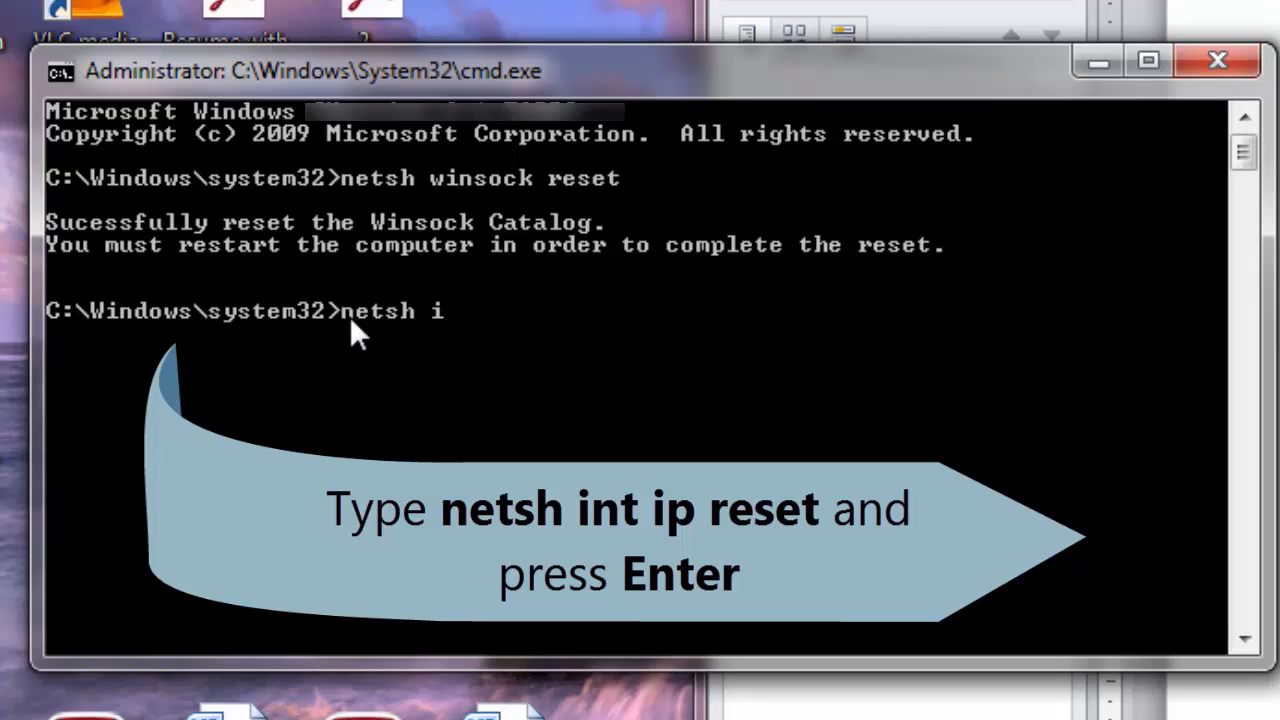
{"action": "type", "text": "nt ip"}
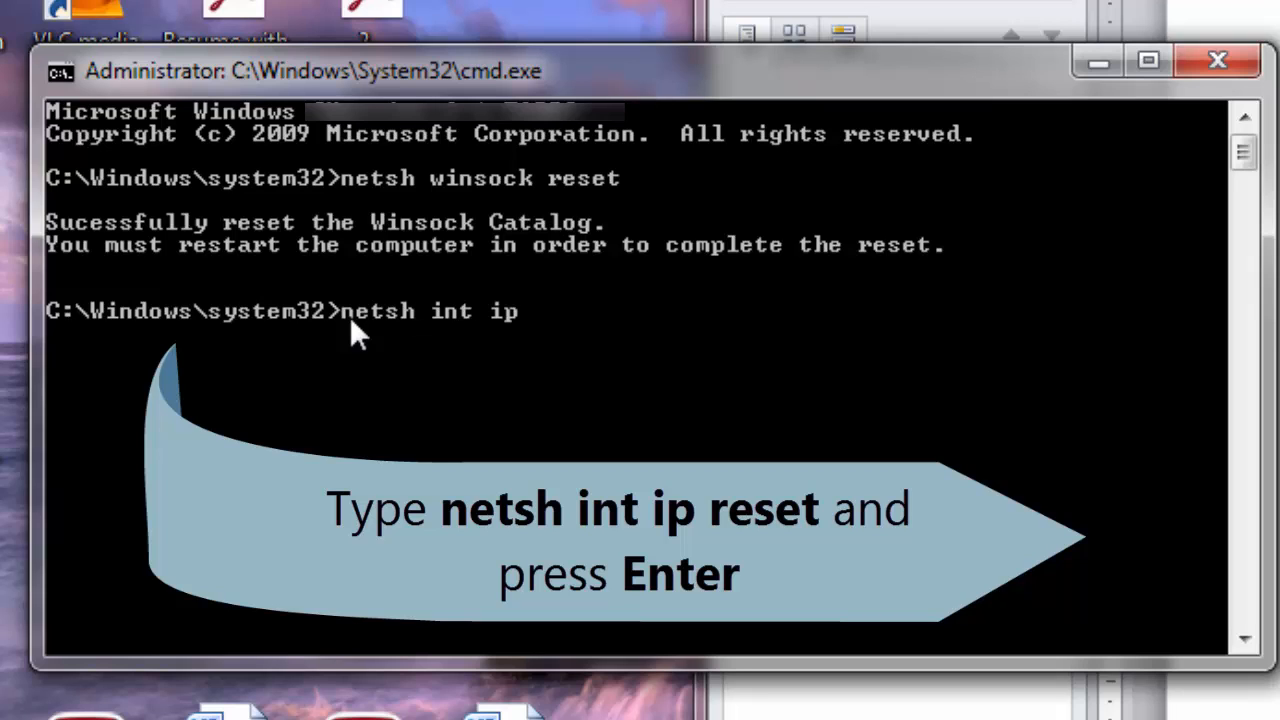
{"action": "type", "text": "re"}
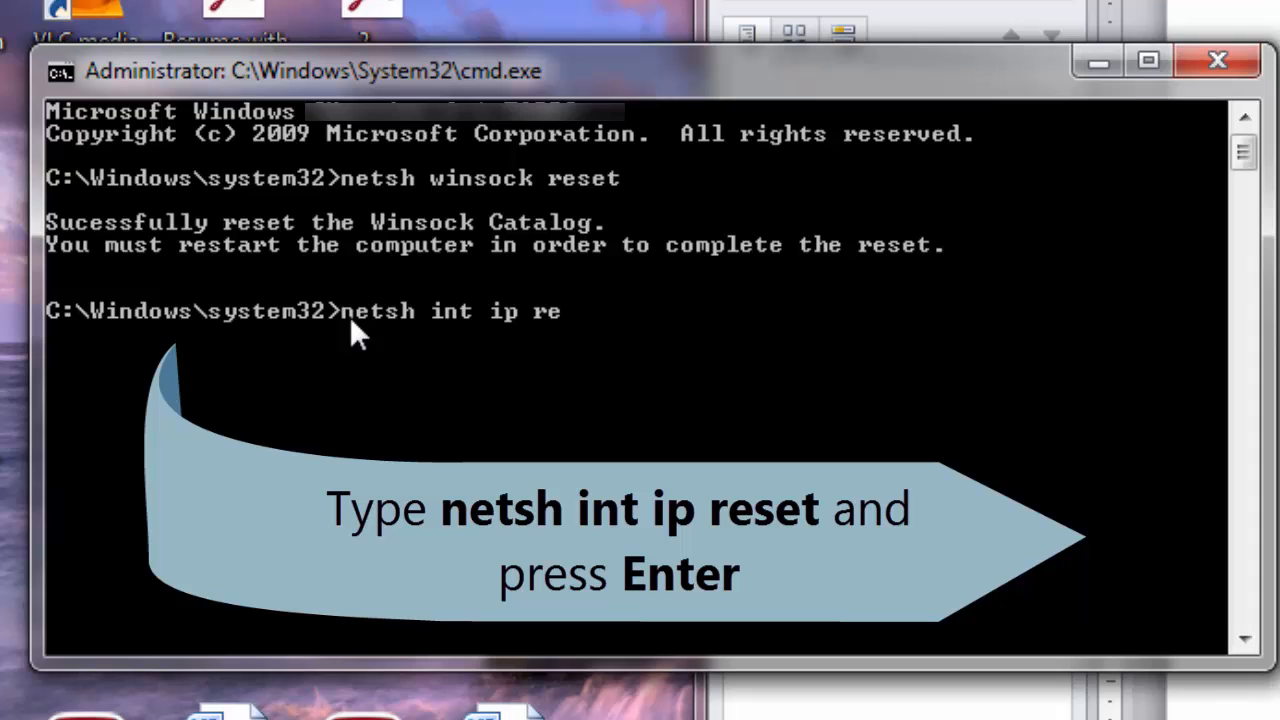
{"action": "type", "text": "set"}
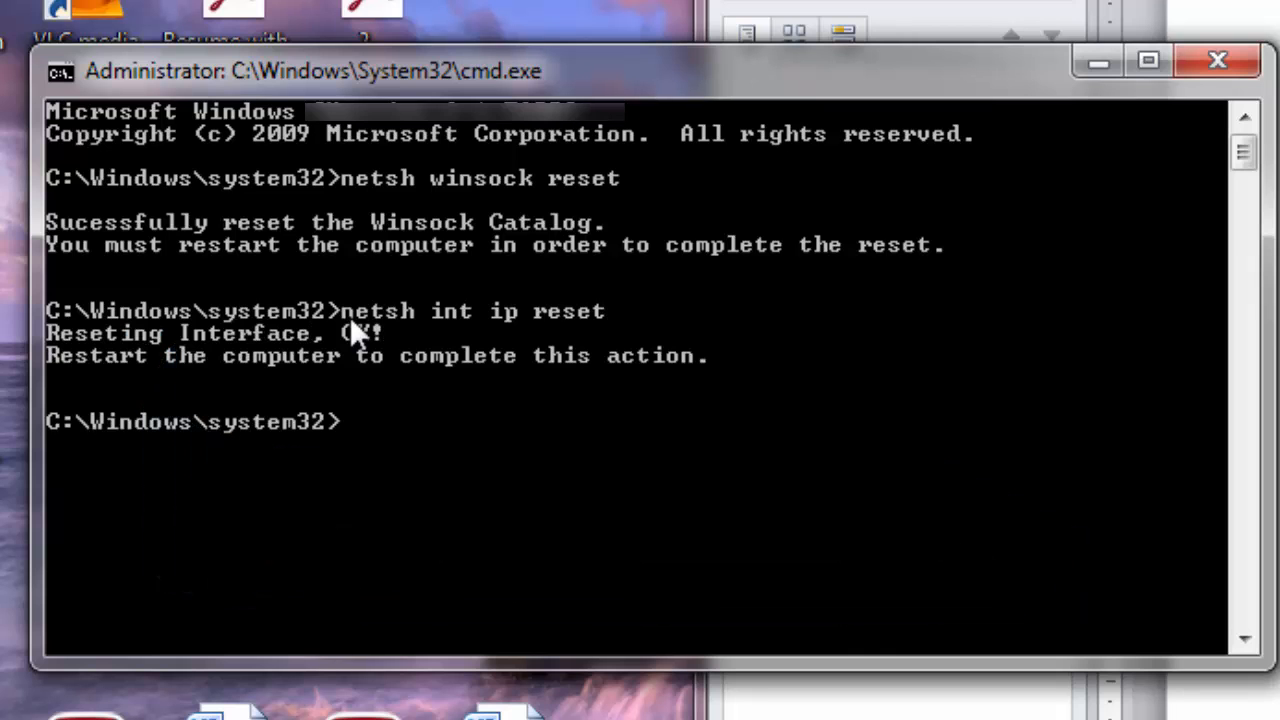
{"action": "mouse_move", "coordinate": [378, 476]}
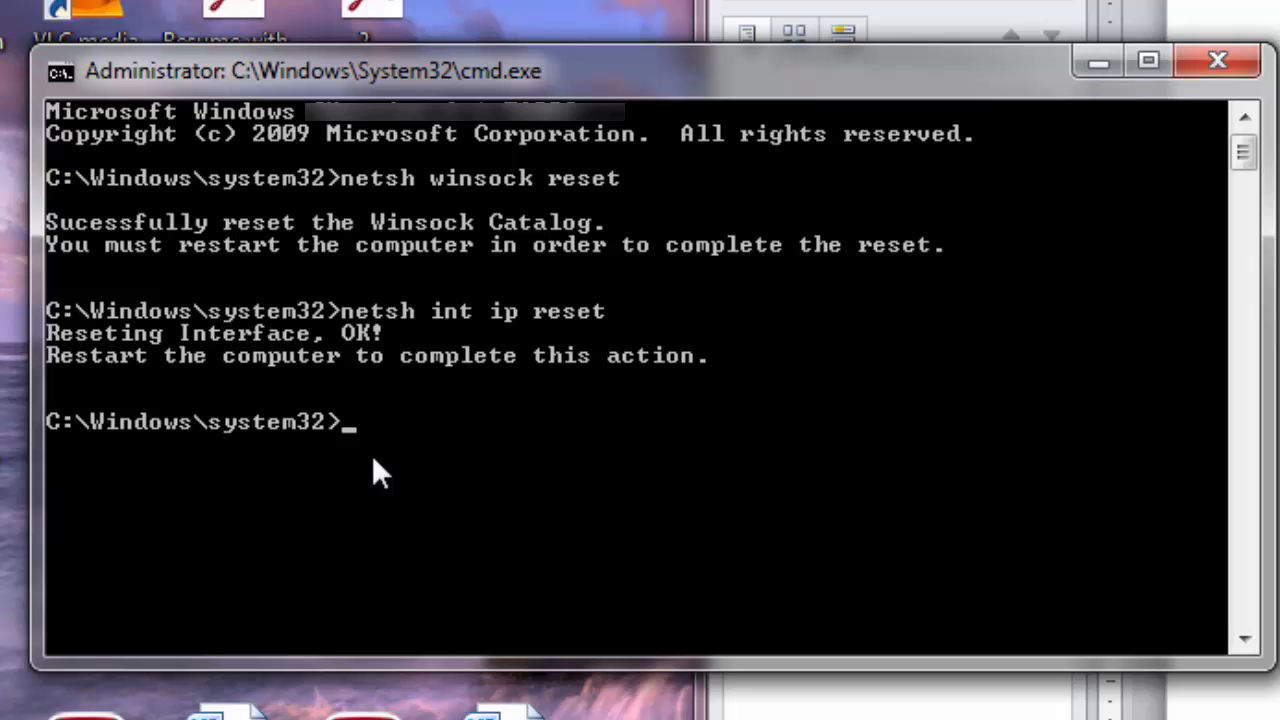
Run ipconfig /release to drop the current IP address configuration.
{"action": "type", "text": "ip"}
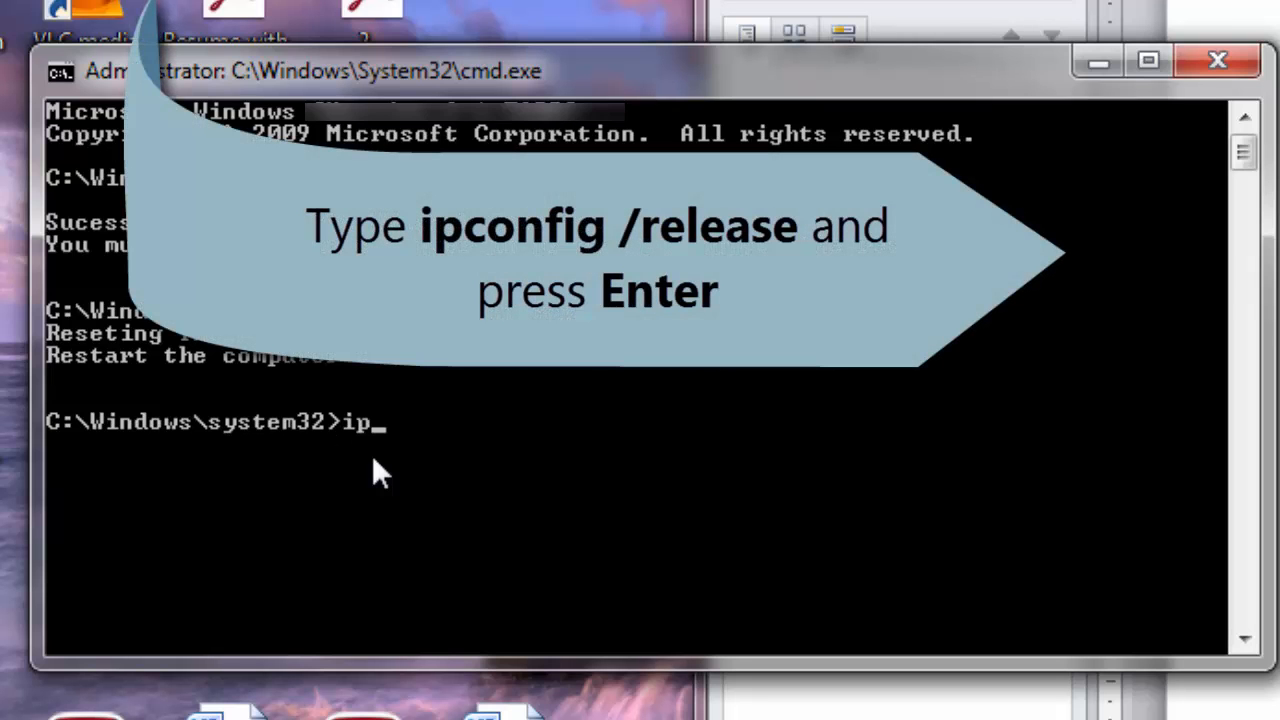
{"action": "type", "text": "conf"}
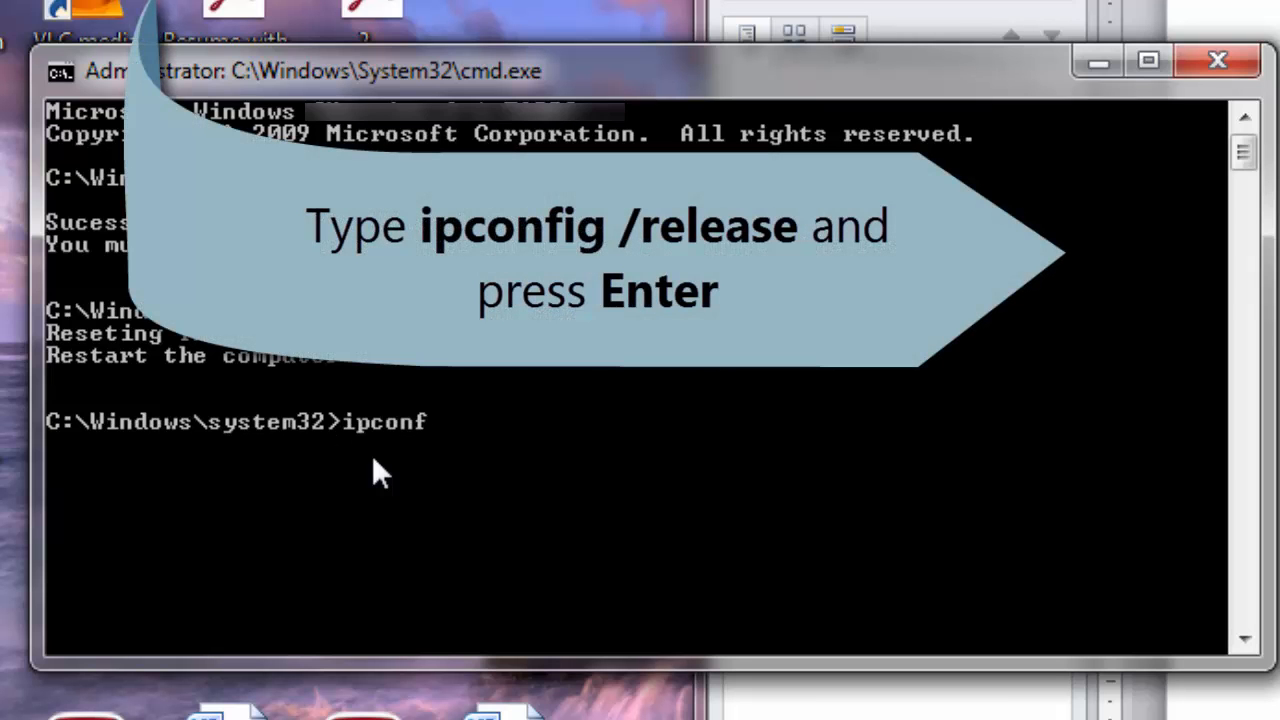
{"action": "type", "text": "ig"}
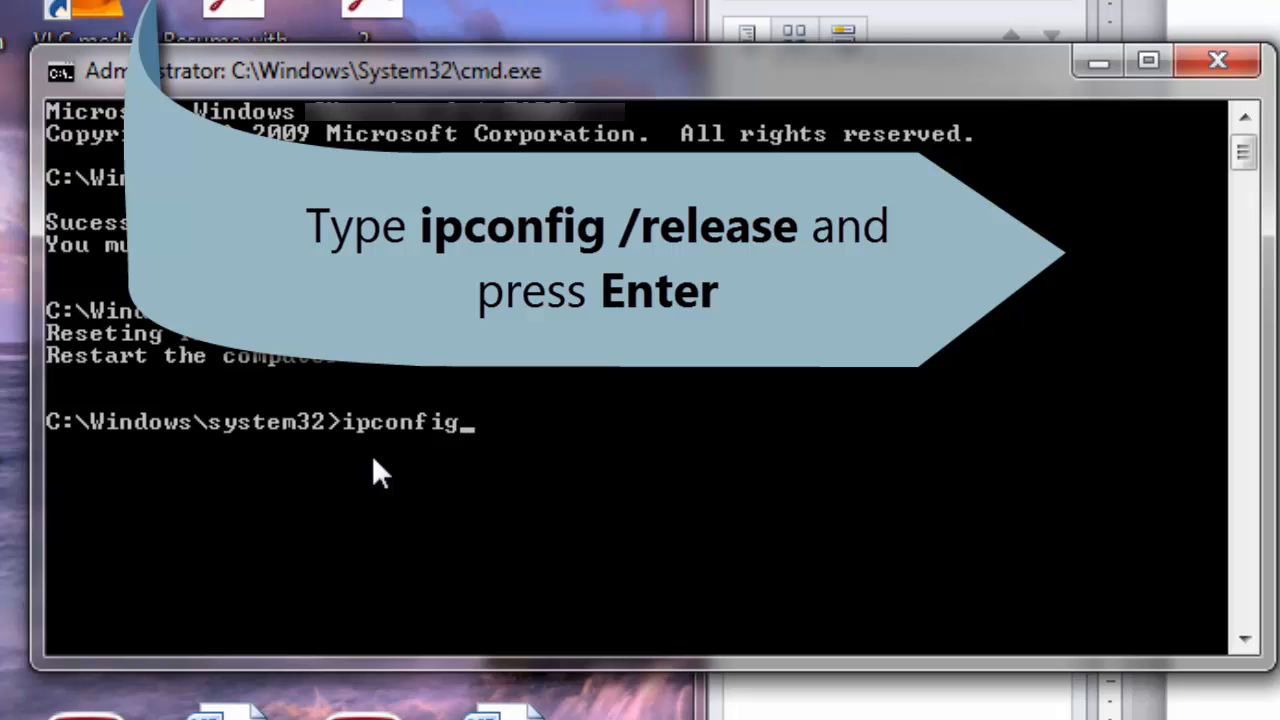
{"action": "type", "text": "/"}
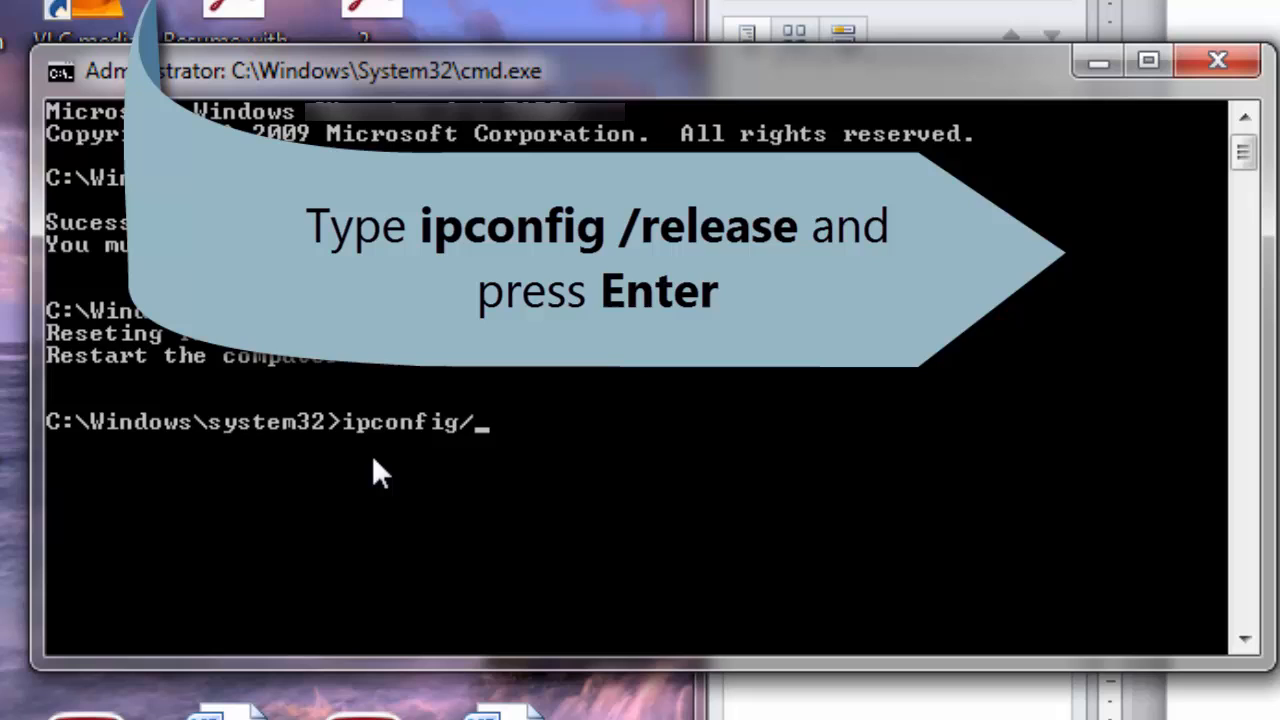
{"action": "type", "text": "rele"}
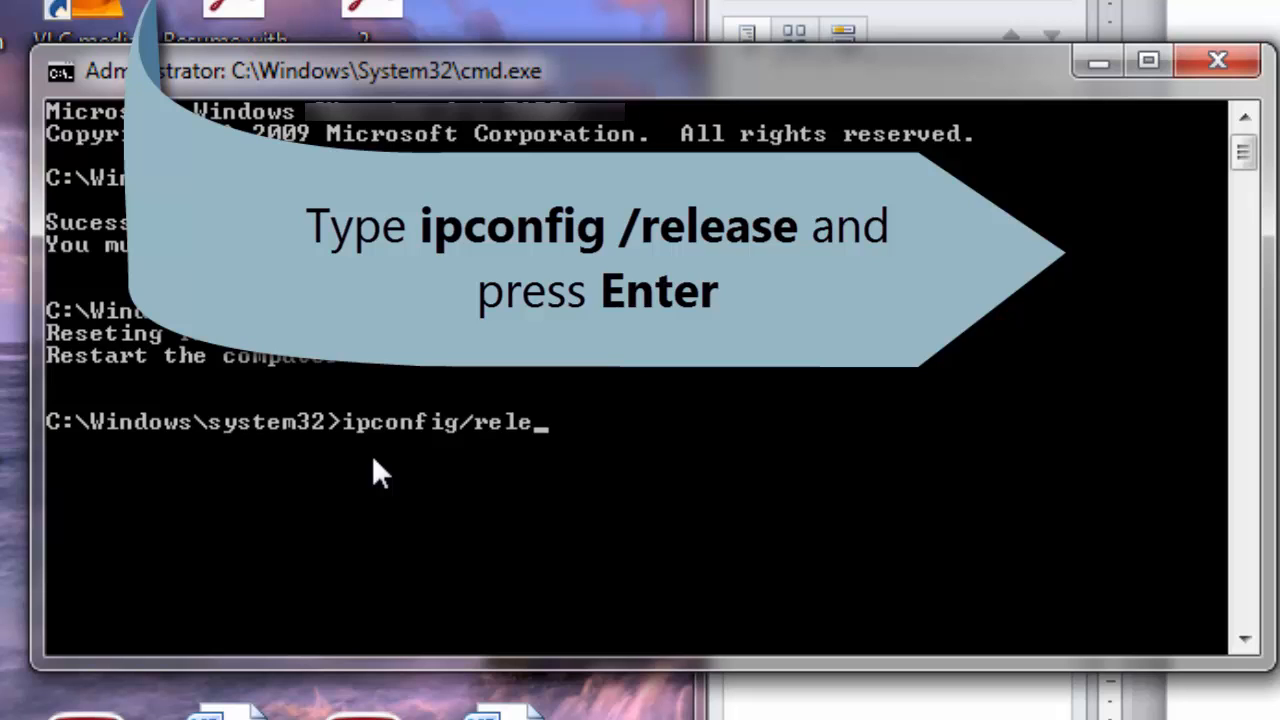
{"action": "type", "text": "ase"}
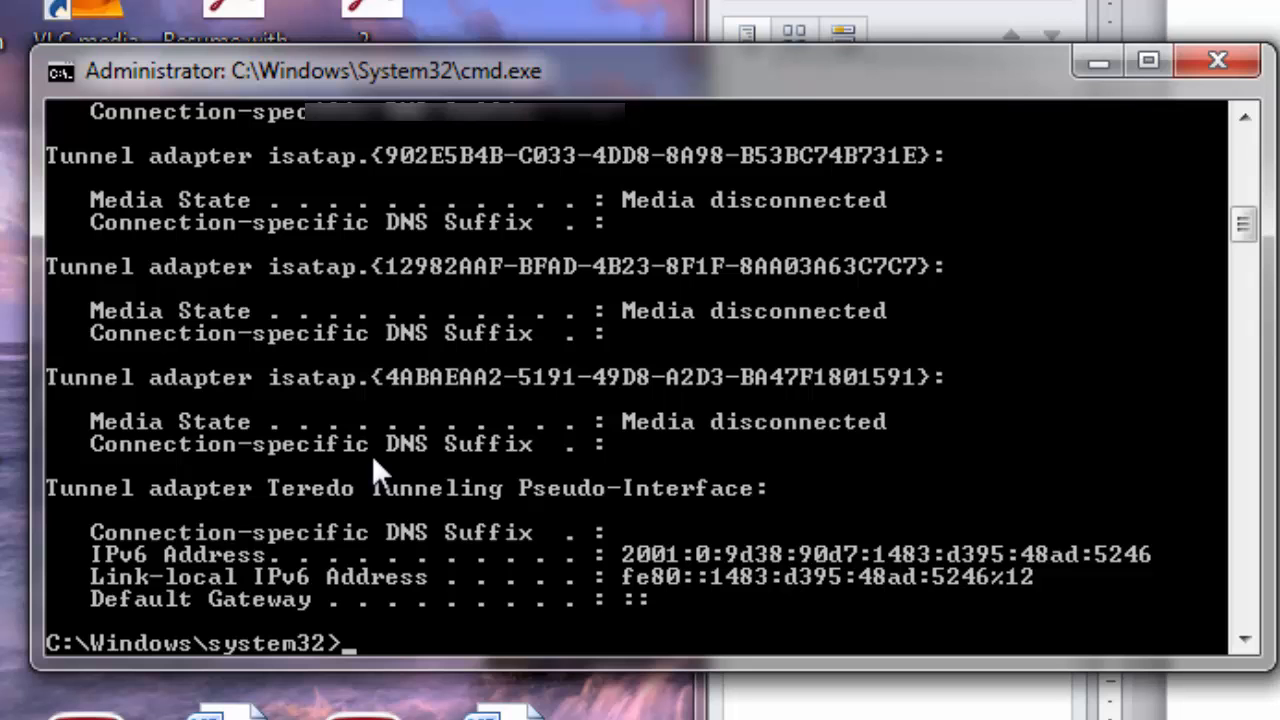
Run ipconfig /renew to request a fresh IP address configuration.
{"action": "type", "text": "i"}
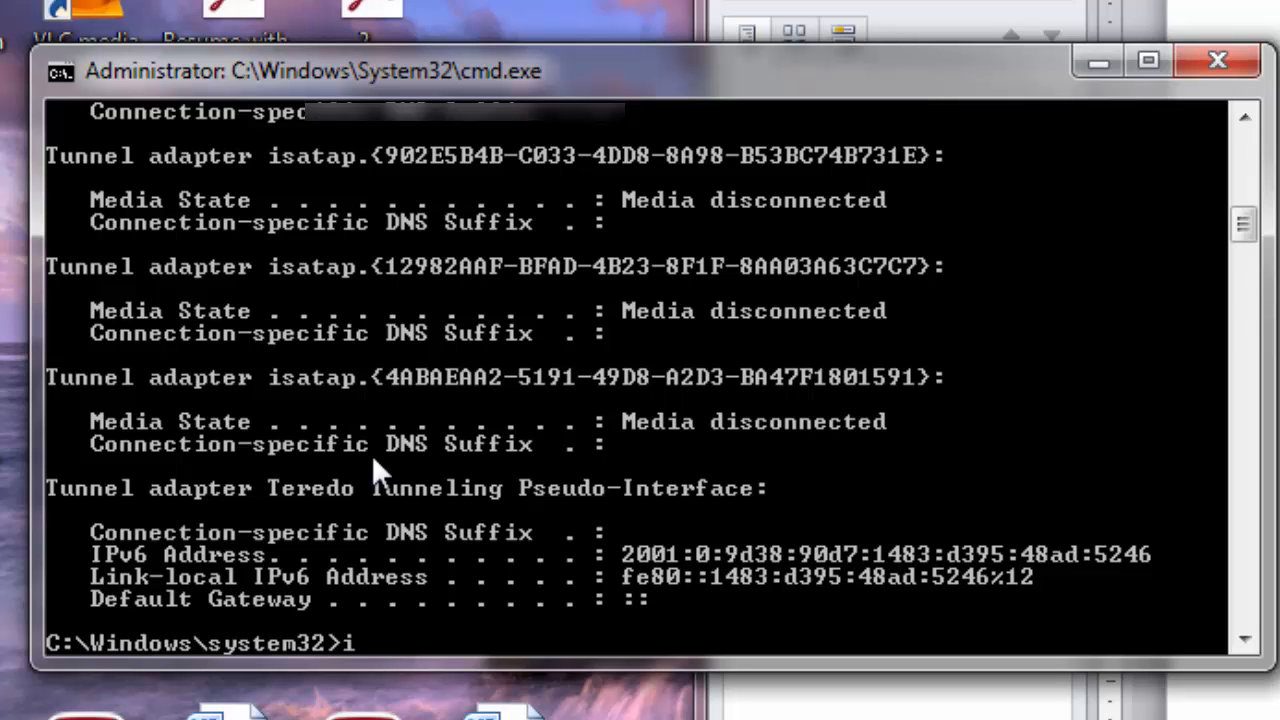
{"action": "type", "text": "pconfig"}
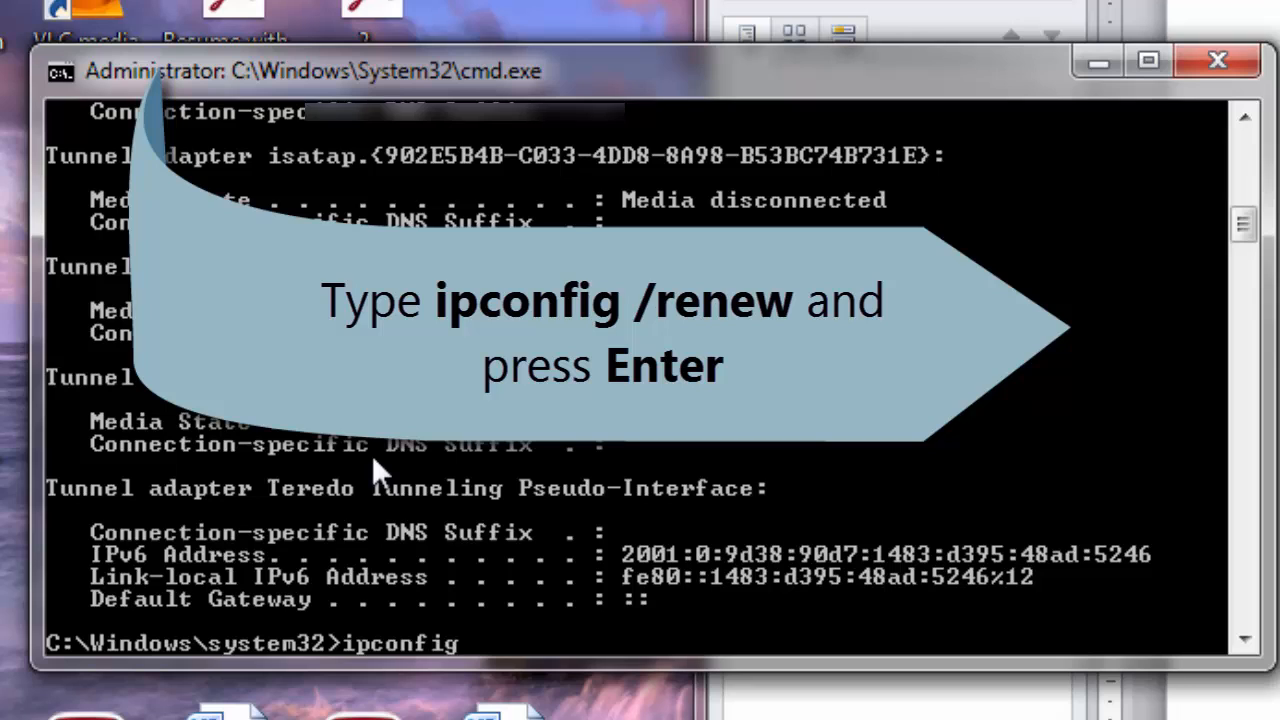
{"action": "type", "text": "/"}
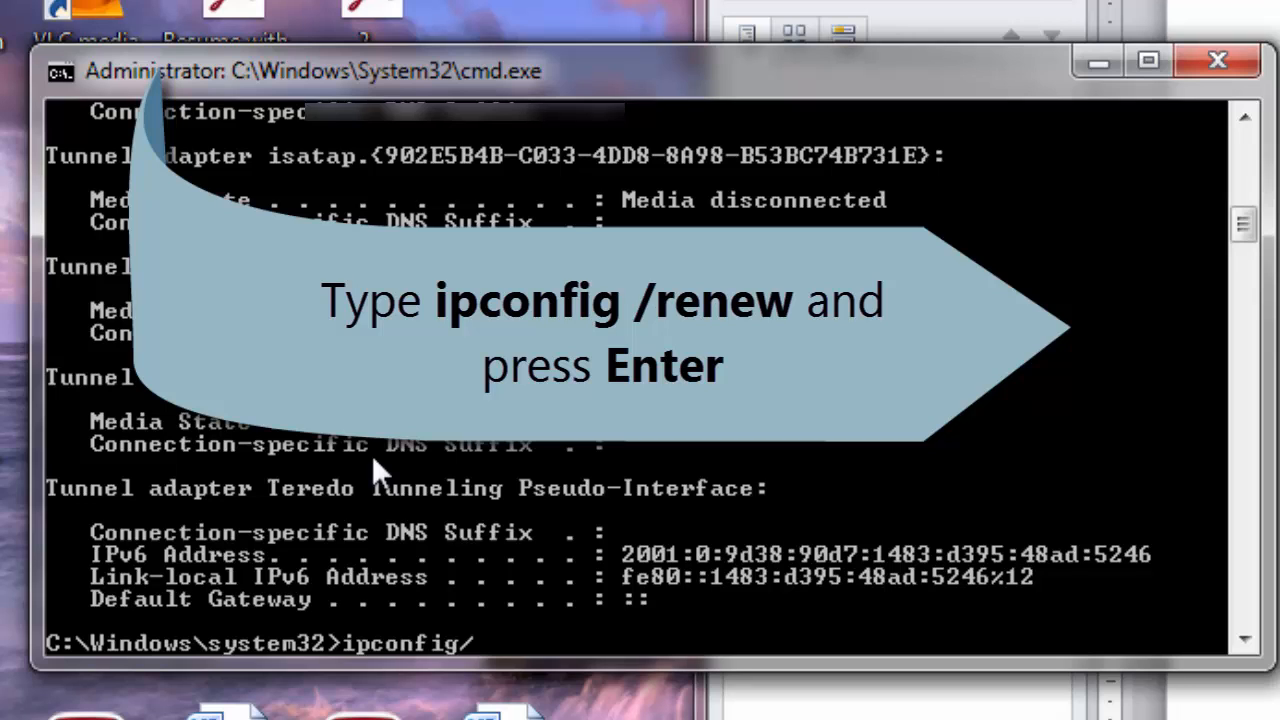
{"action": "type", "text": "/r"}
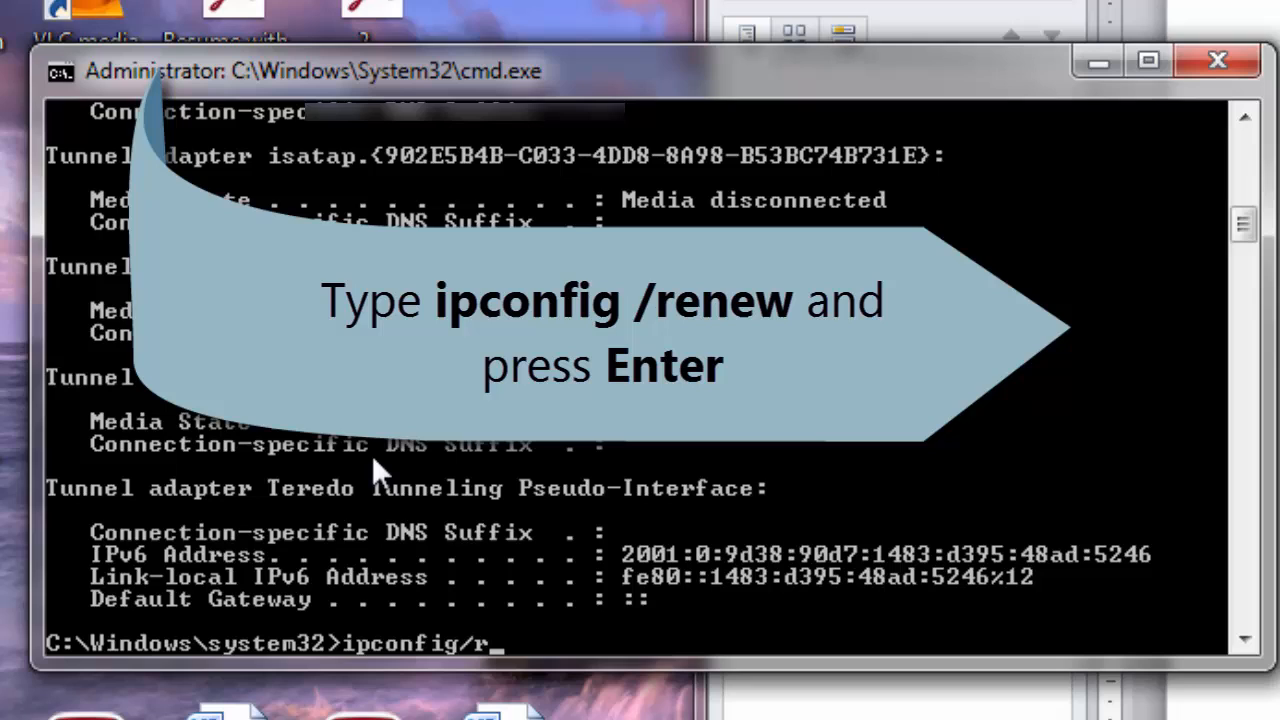
{"action": "type", "text": "enew"}
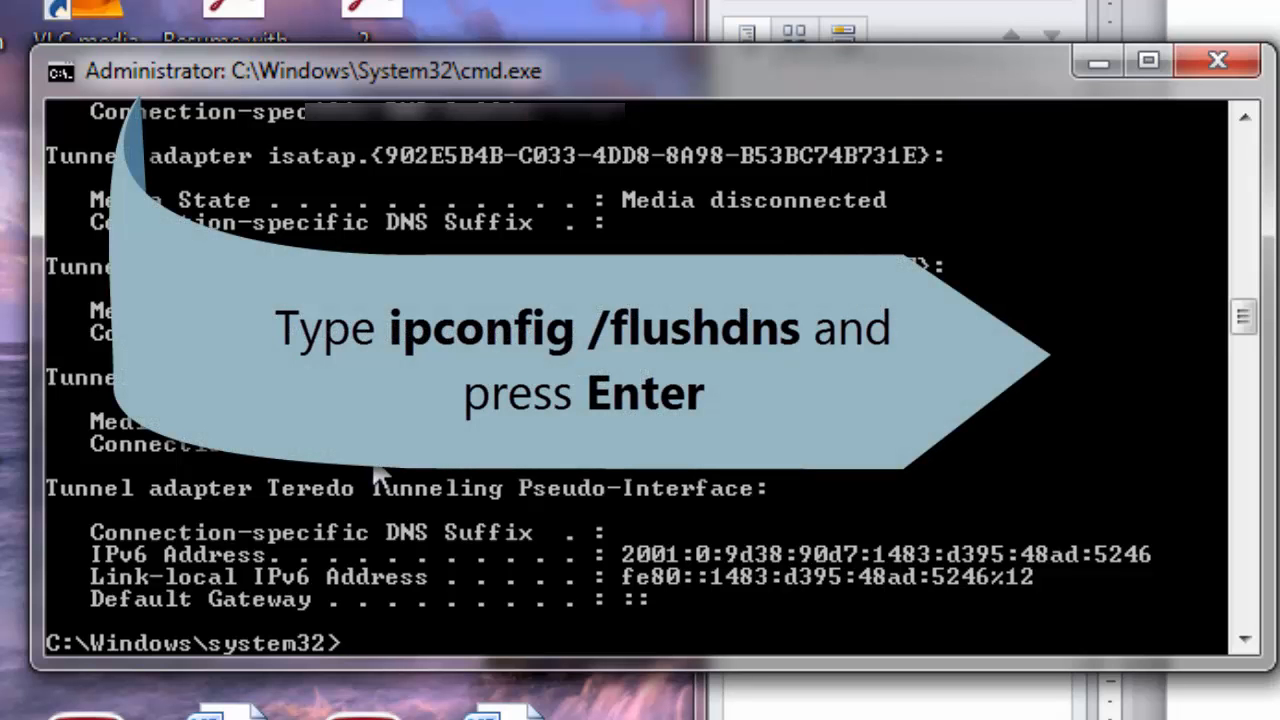
Run ipconfig /flushdns to clear the DNS resolver cache, then begin typing exit.
{"action": "type", "text": "ipc"}
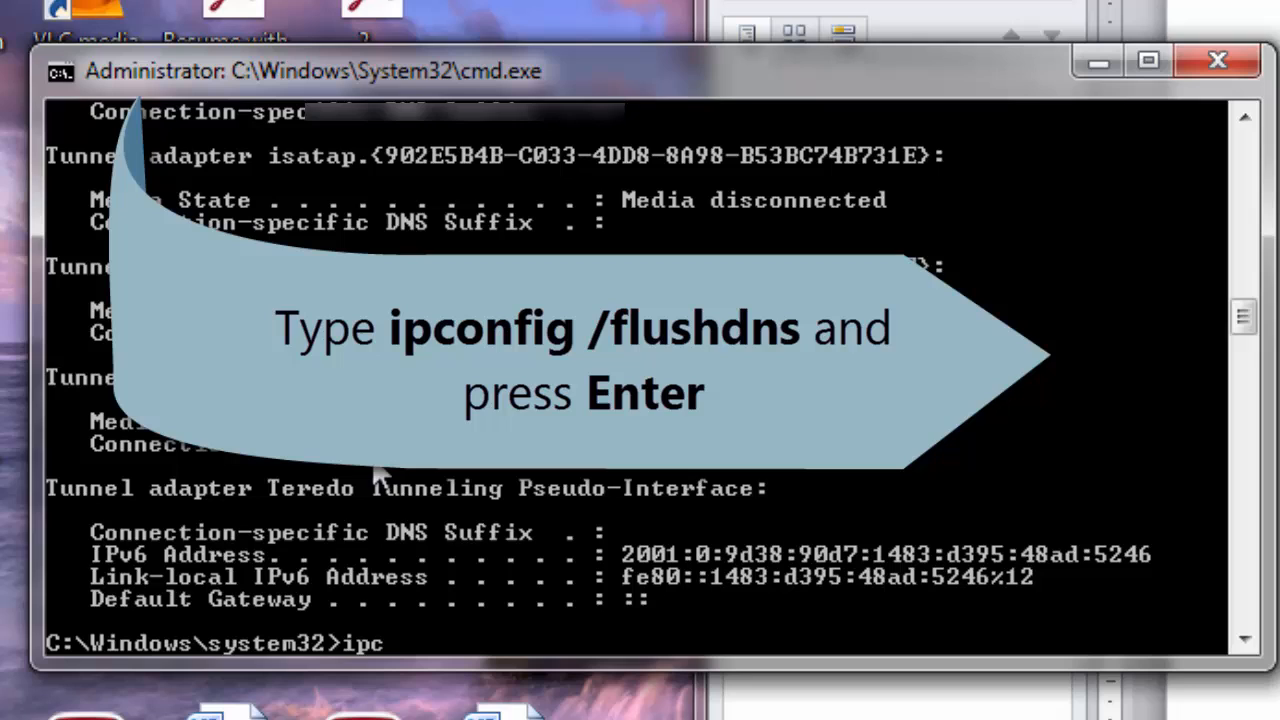
{"action": "type", "text": "onfi"}
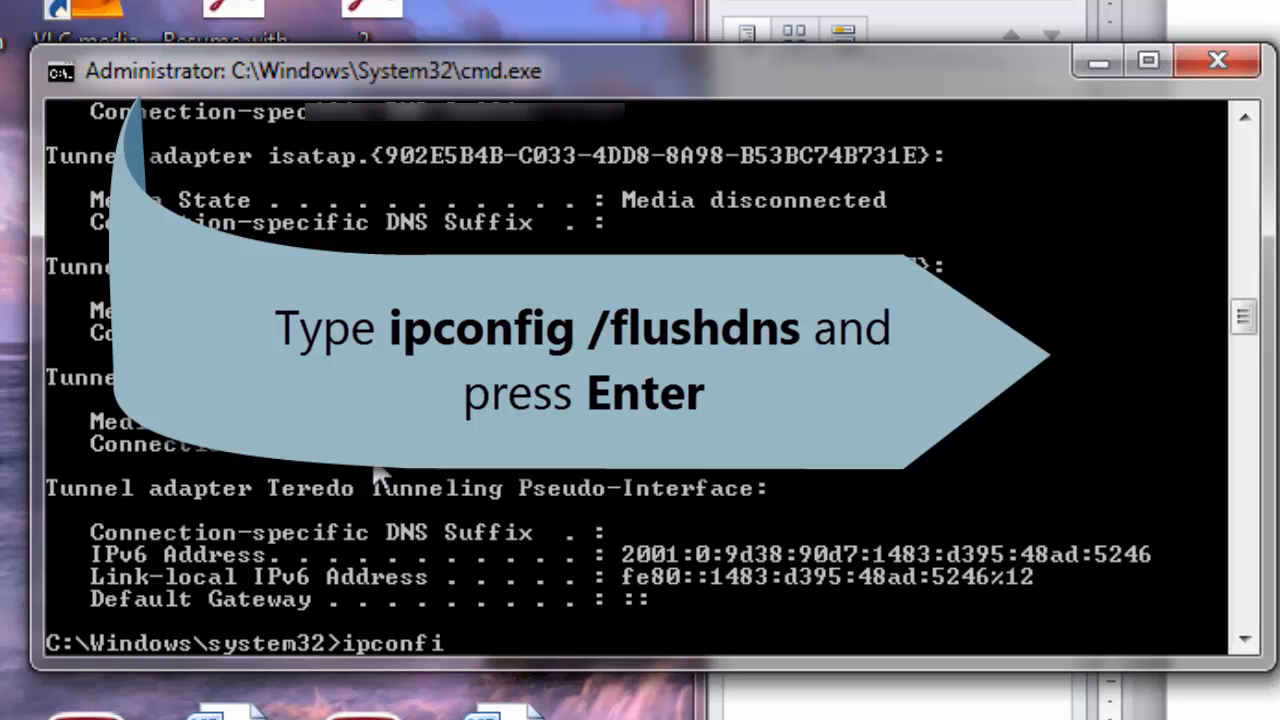
{"action": "type", "text": "g"}
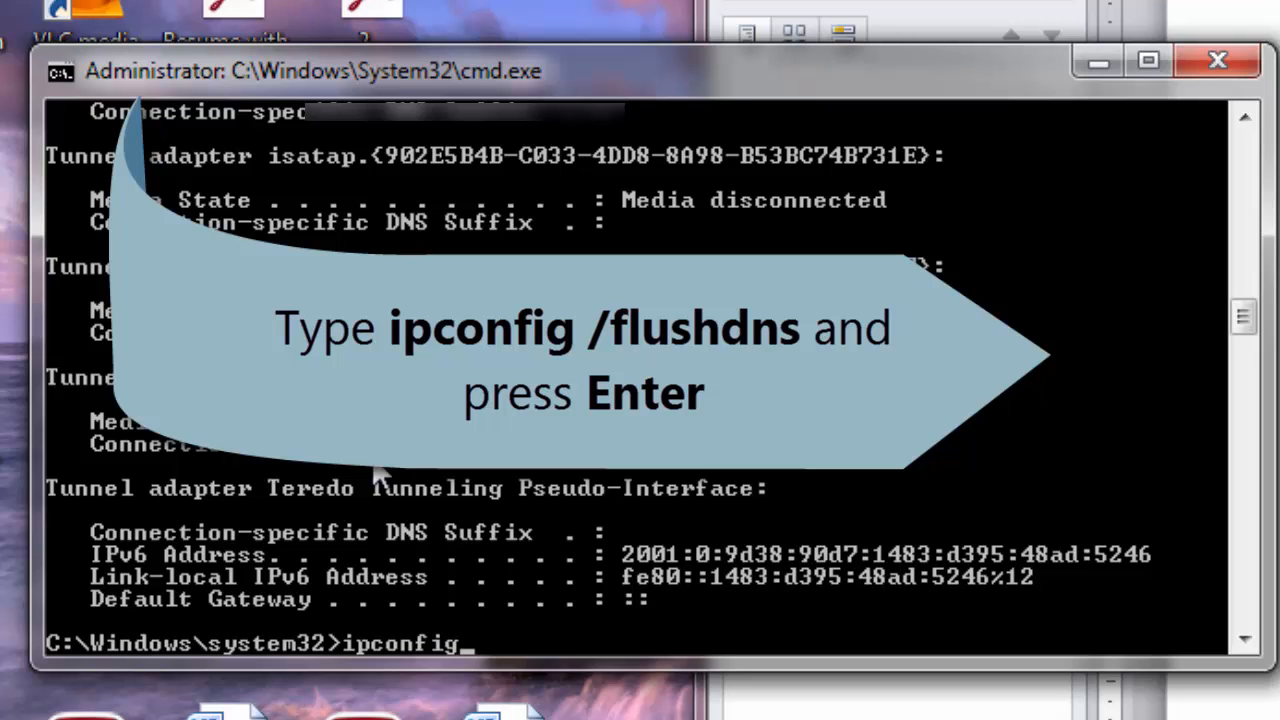
{"action": "type", "text": "/"}
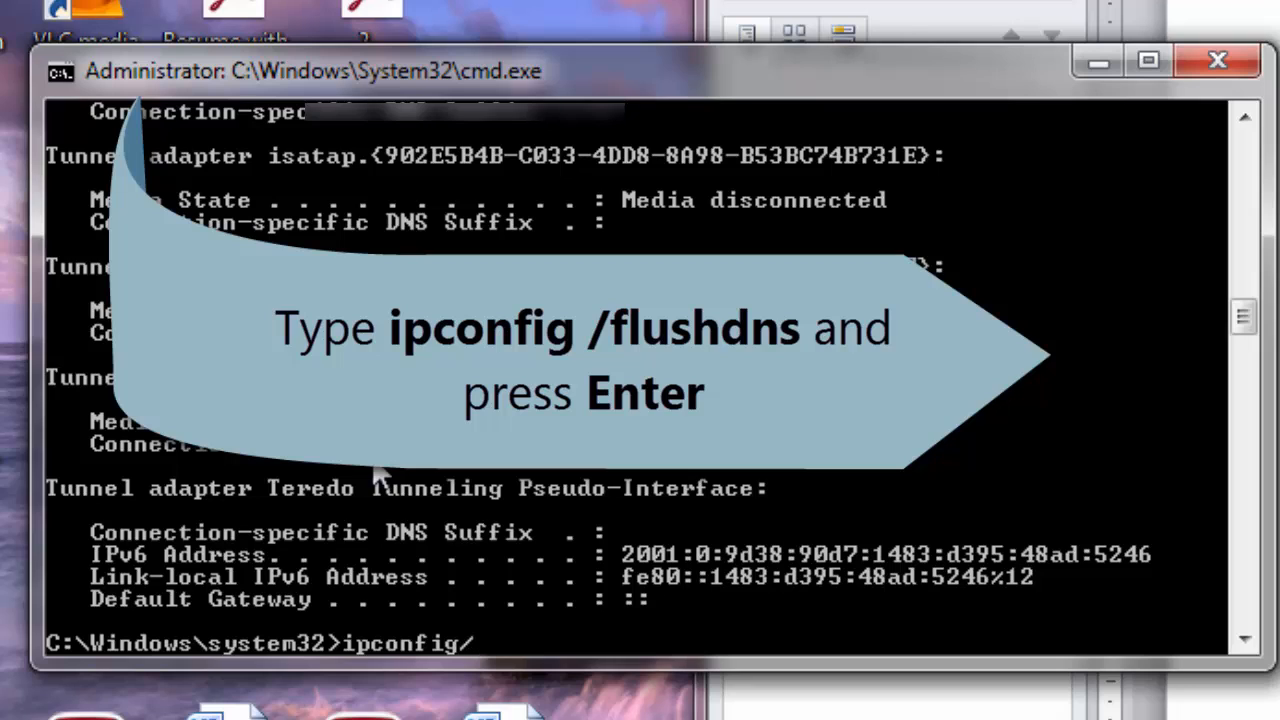
{"action": "type", "text": "flu"}
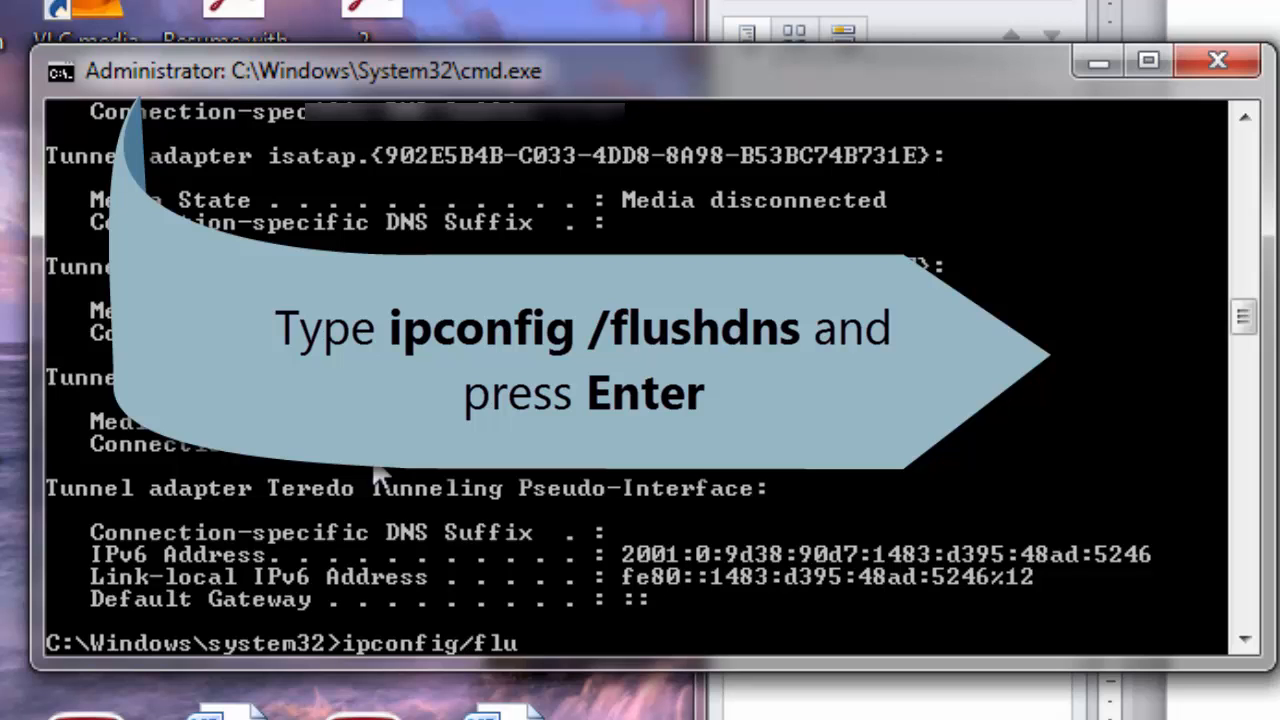
{"action": "type", "text": "sh"}
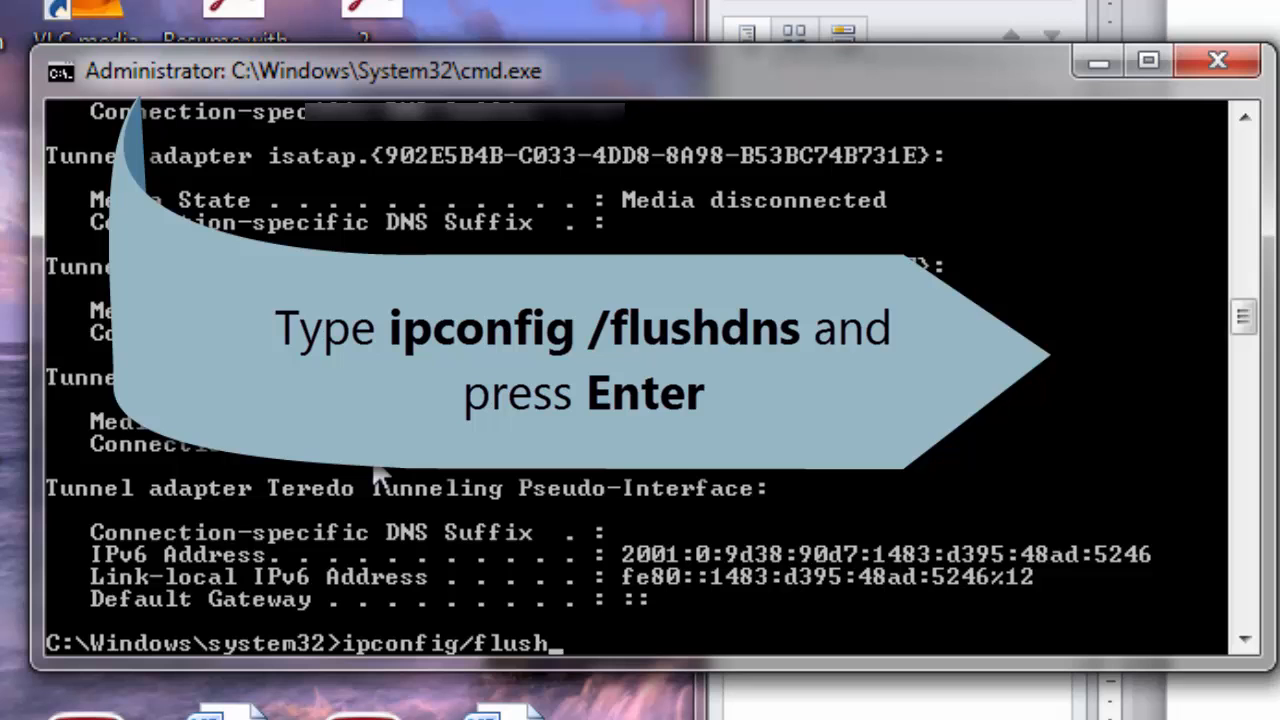
{"action": "type", "text": "dns"}
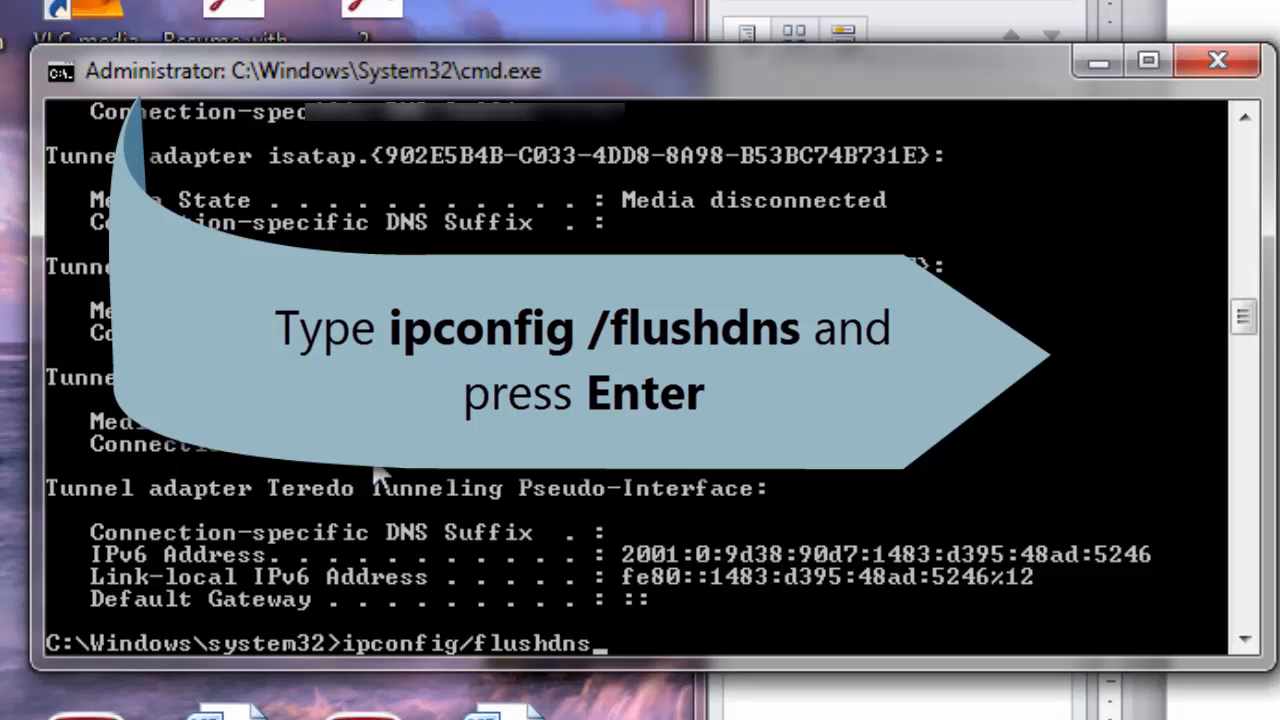
{"action": "key", "text": "enter"}
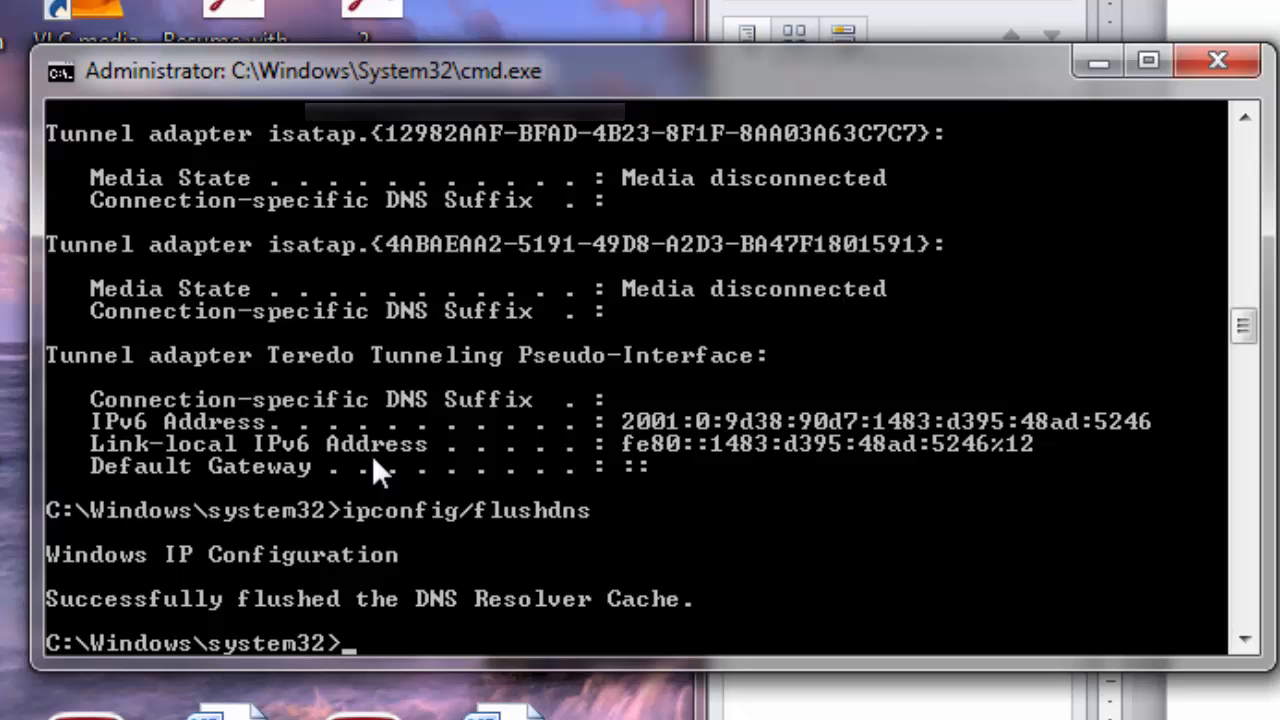
{"action": "type", "text": "e"}
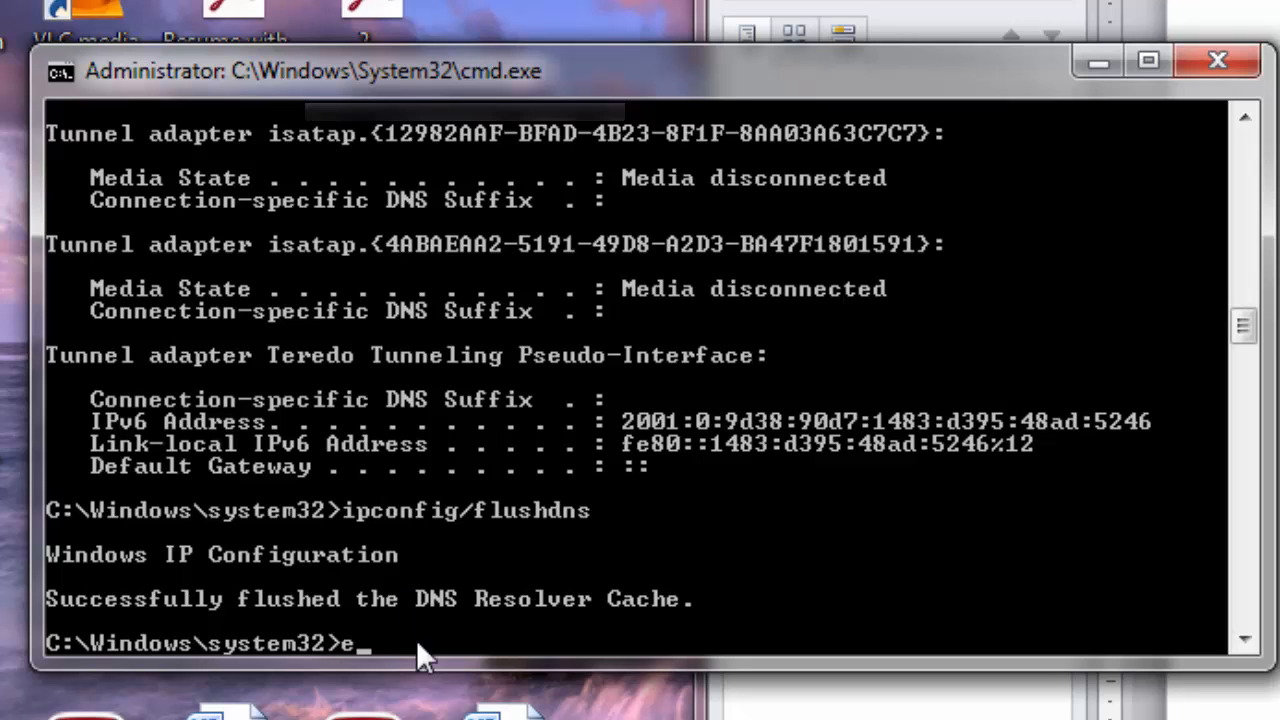
Finish the exit command to close the elevated Command Prompt window.
{"action": "type", "text": "xit"}
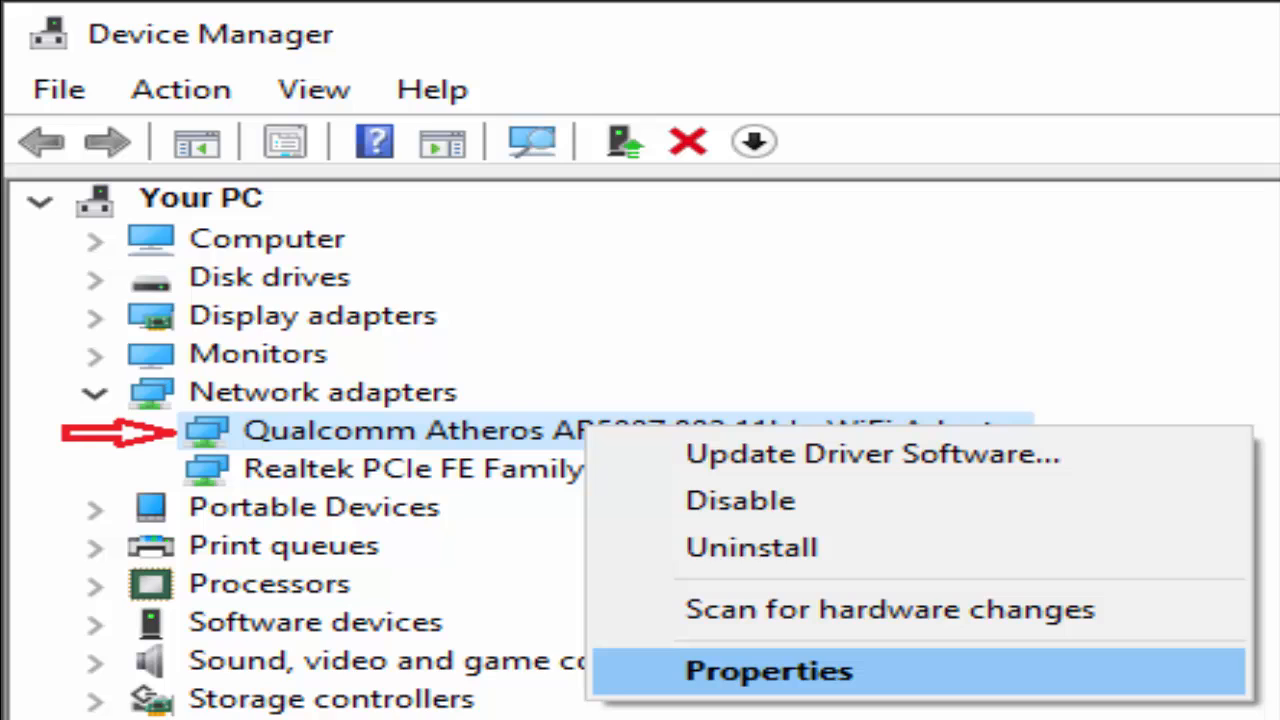
Show the Intel 82579V network adapter's properties on its Driver page.
{"action": "left_click", "coordinate": [768, 670]}
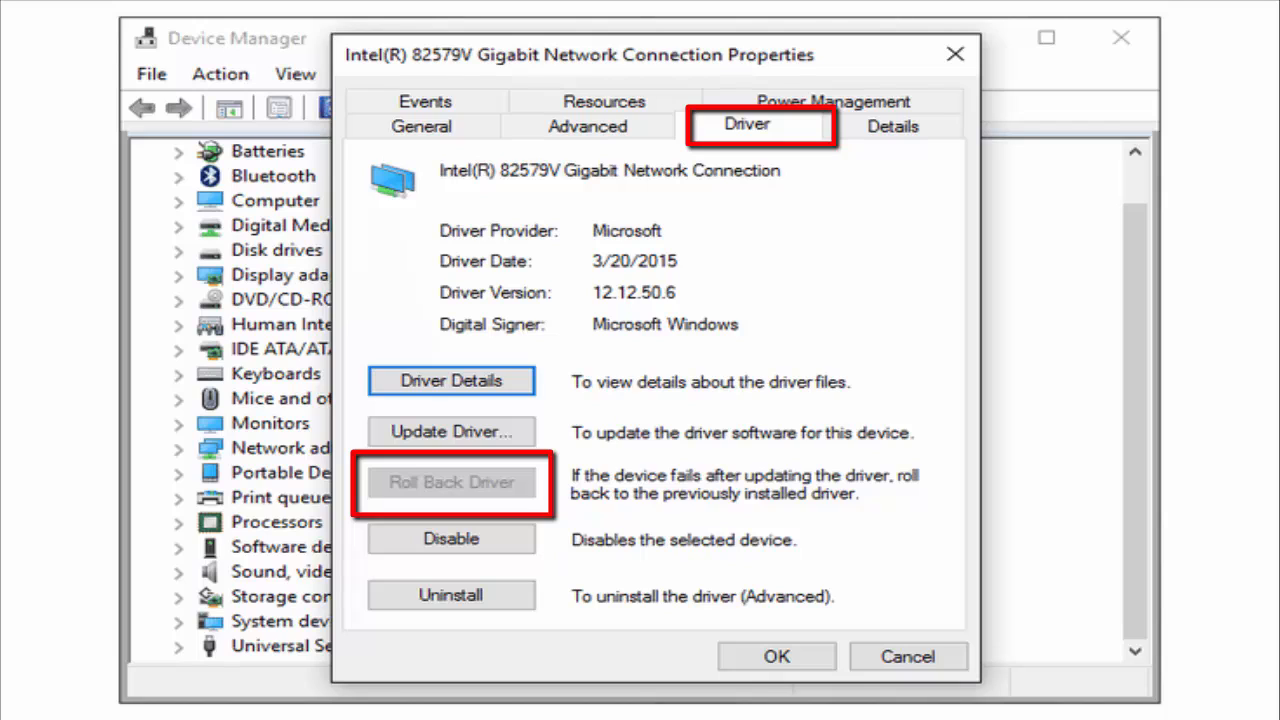